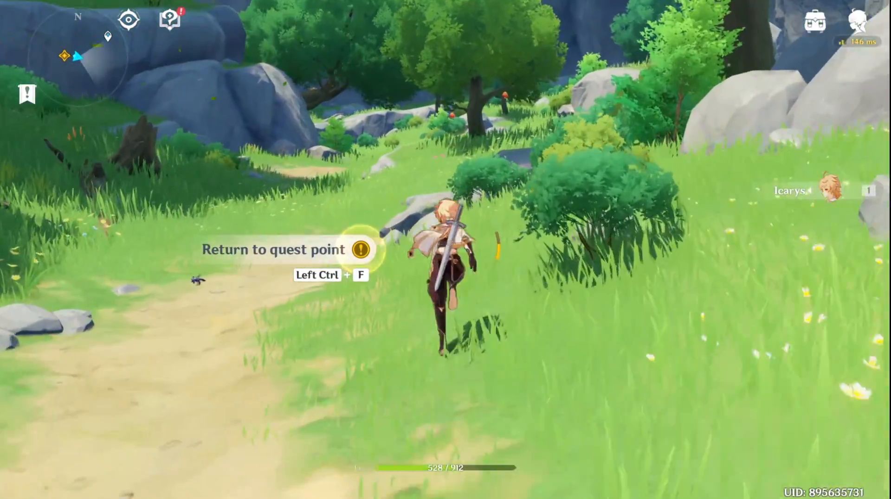
Go from the Steam store to the game library listing Call of Duty, Counter-Strike 2 and Valorant.
{"action": "key", "text": "w"}
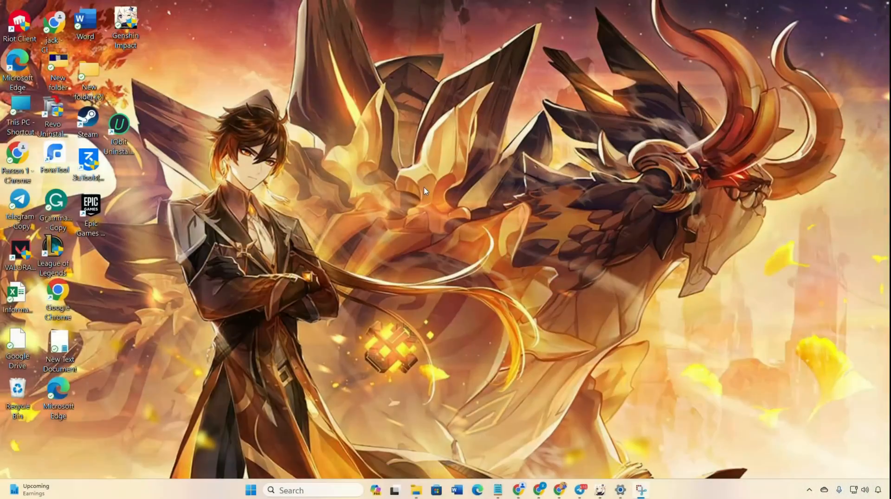
{"action": "mouse_move", "coordinate": [240, 27]}
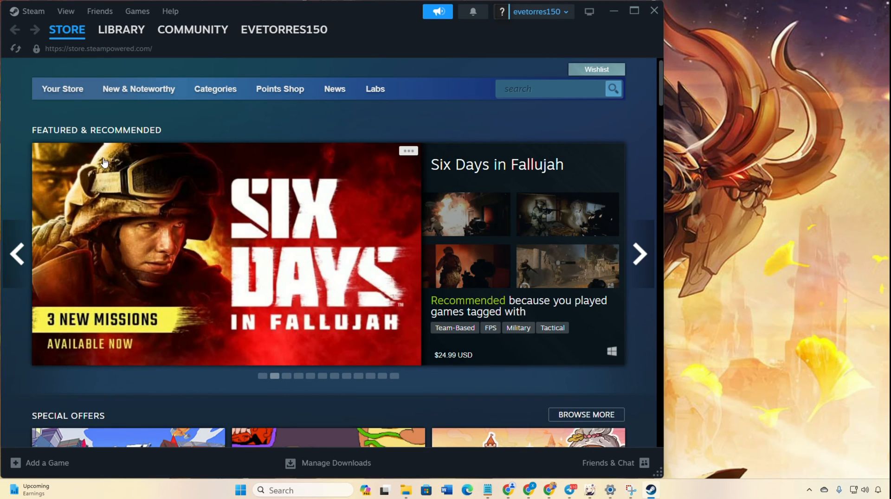
{"action": "left_click", "coordinate": [121, 29]}
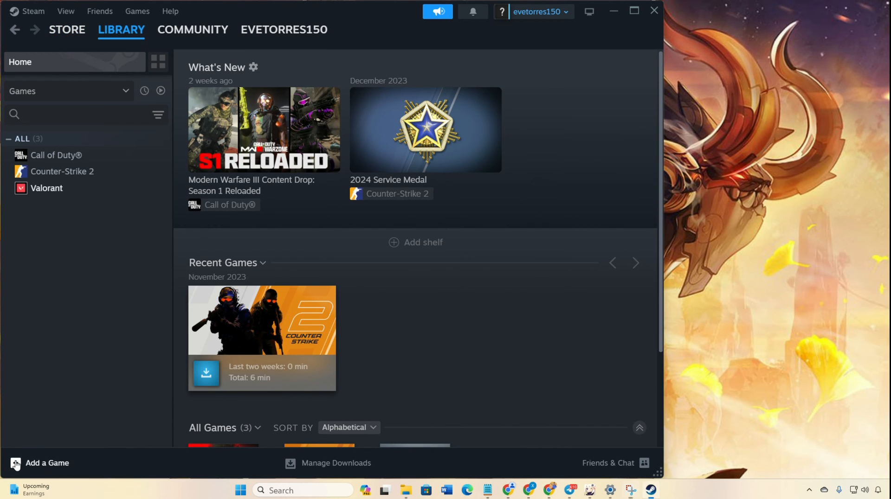
Start adding a non-Steam game and tick Genshin Impact in the program list.
{"action": "left_click", "coordinate": [40, 463]}
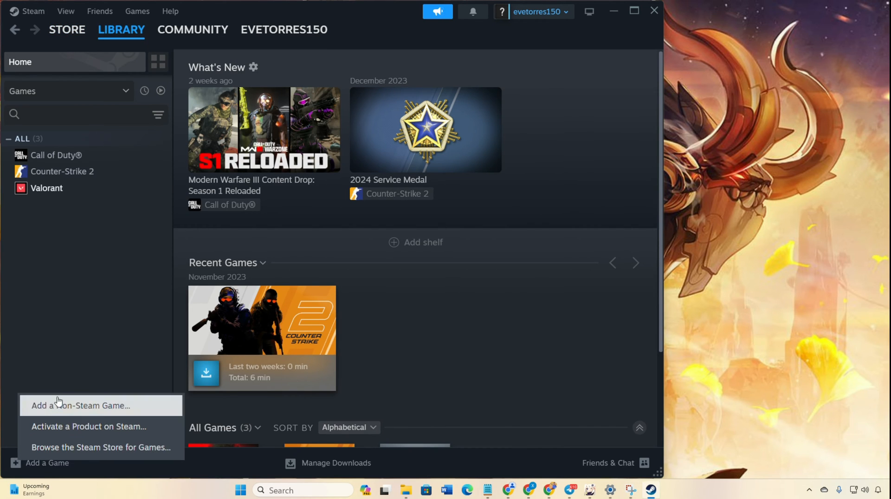
{"action": "left_click", "coordinate": [81, 406]}
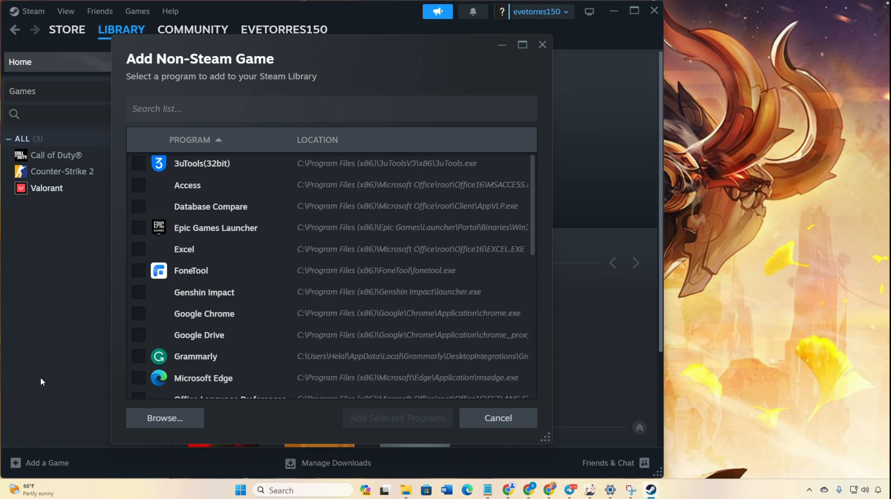
{"action": "left_click", "coordinate": [164, 418]}
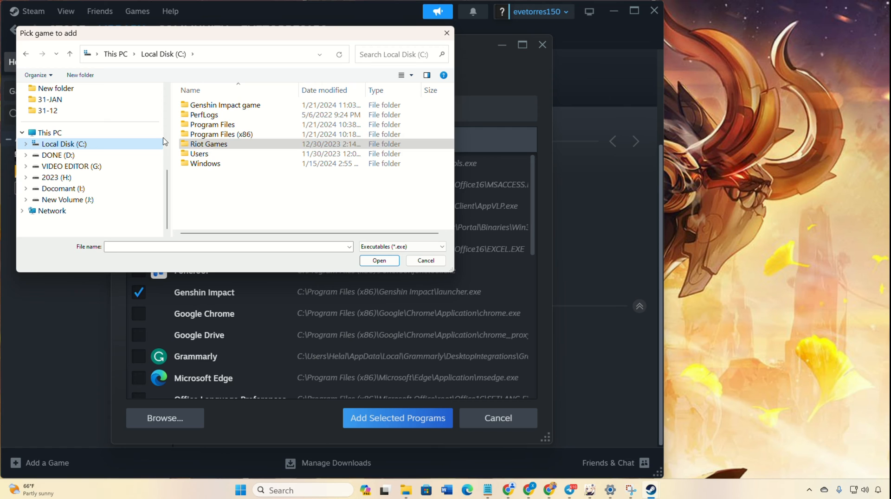
Browse into Program Files > Genshin Impact and add the selected program to the library.
{"action": "double_click", "coordinate": [216, 124]}
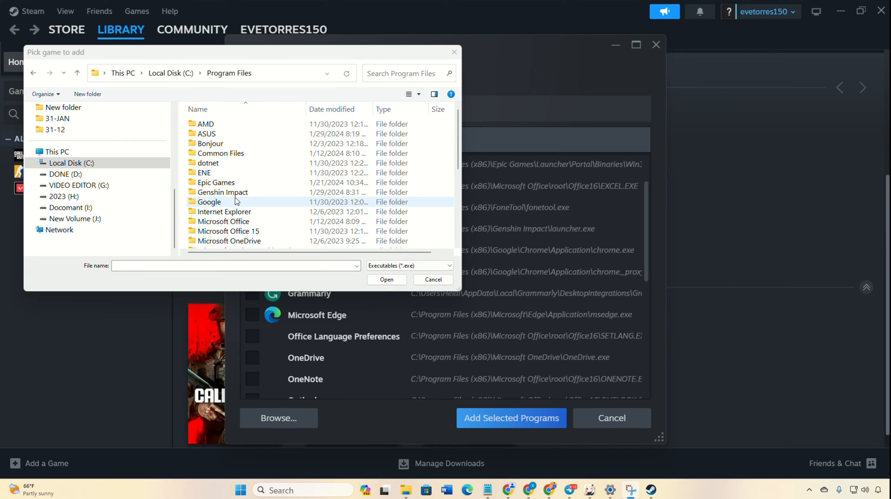
{"action": "double_click", "coordinate": [221, 192]}
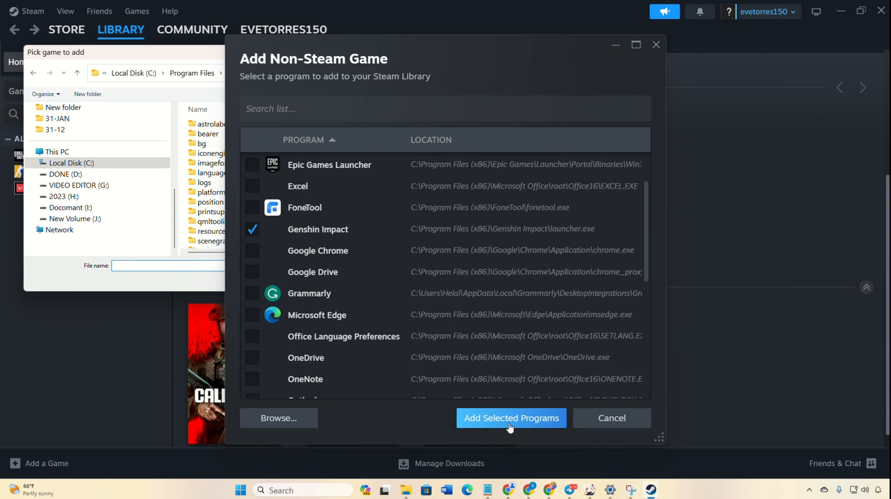
{"action": "left_click", "coordinate": [509, 418]}
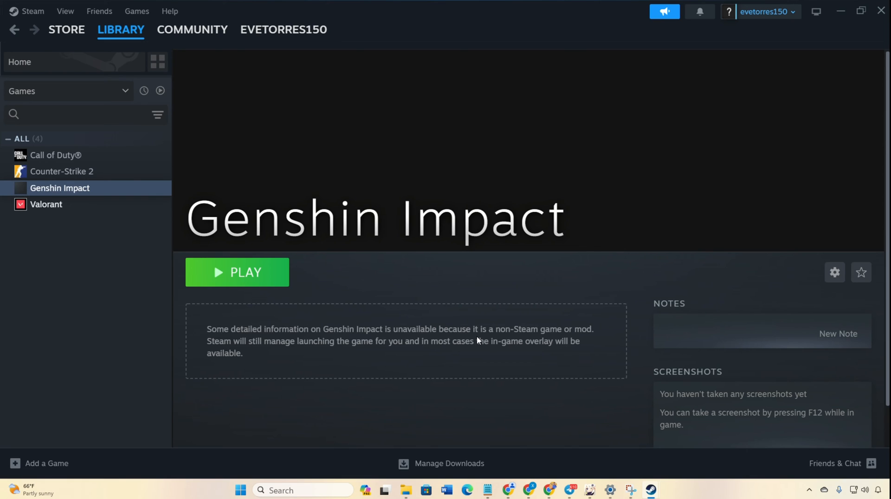
Set a custom background image of two characters on the Genshin Impact library page.
{"action": "right_click", "coordinate": [410, 156]}
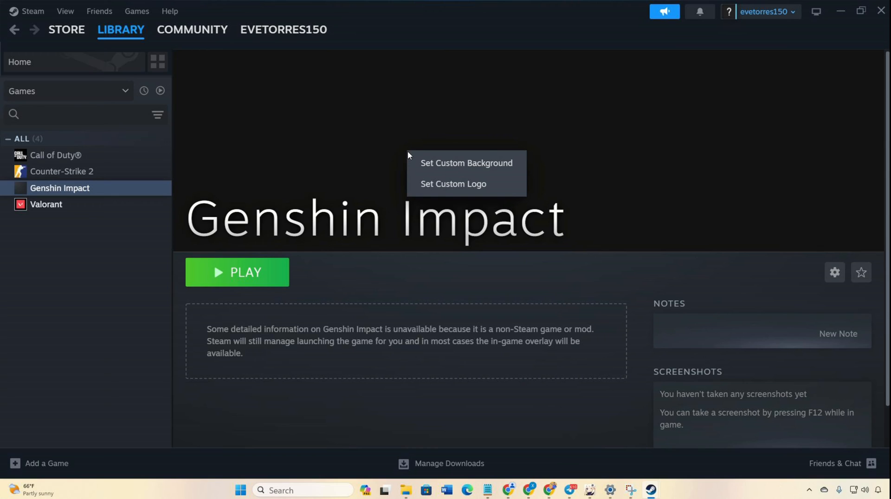
{"action": "left_click", "coordinate": [467, 164]}
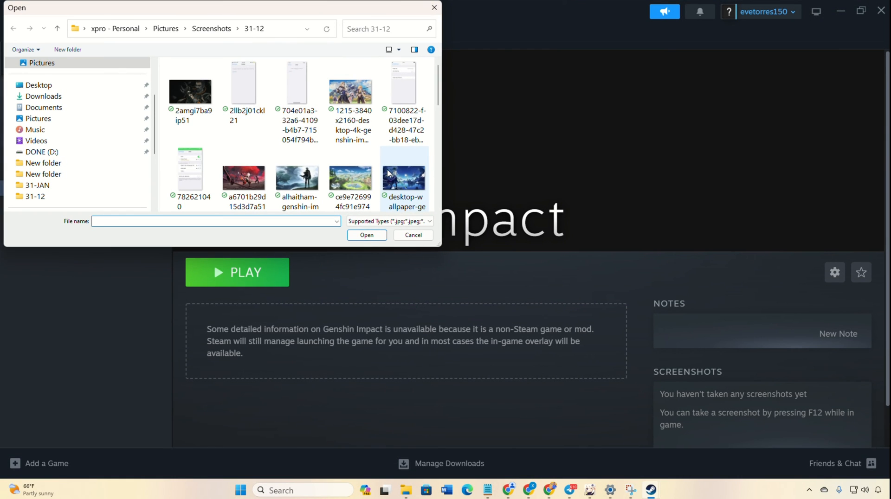
{"action": "left_click", "coordinate": [413, 234]}
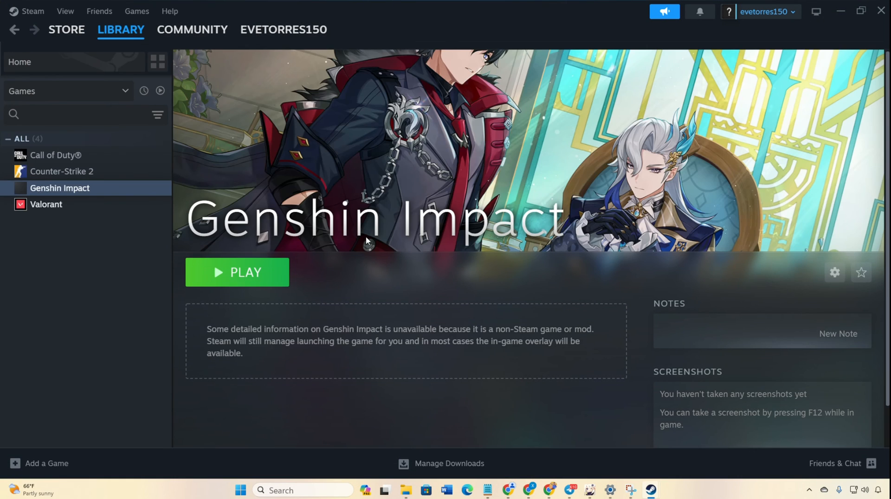
{"action": "mouse_move", "coordinate": [574, 257]}
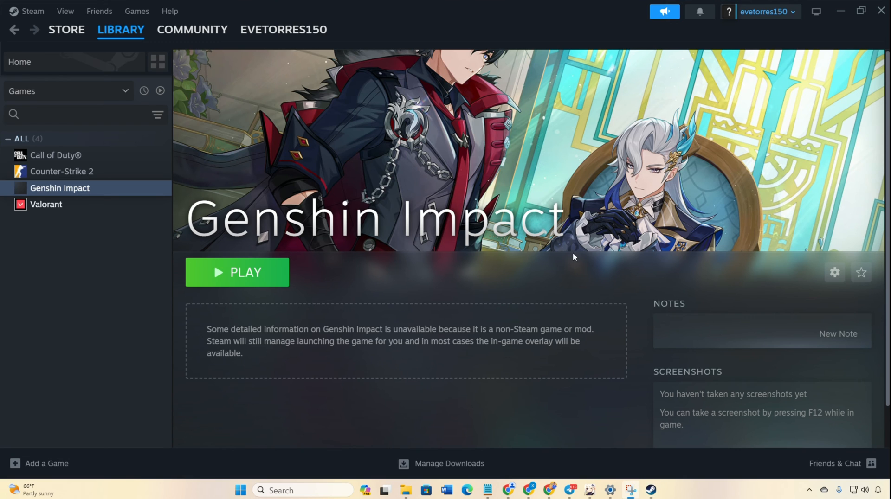
{"action": "left_click", "coordinate": [835, 272]}
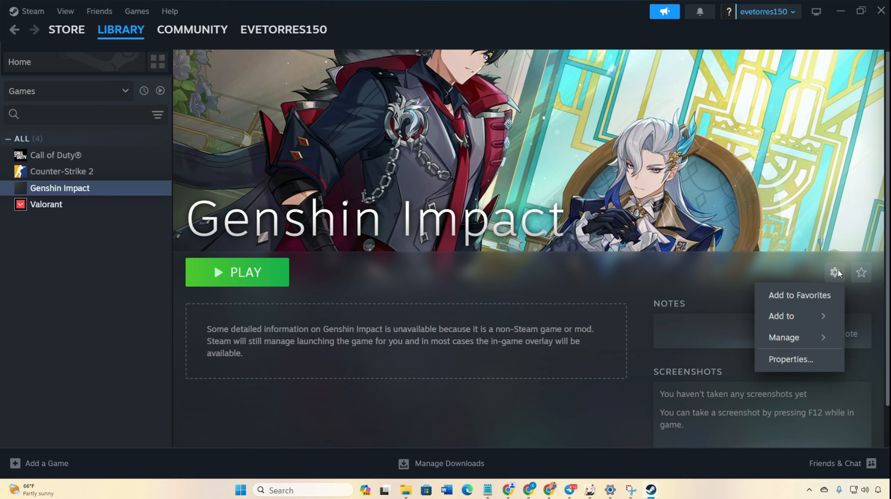
{"action": "left_click", "coordinate": [791, 359]}
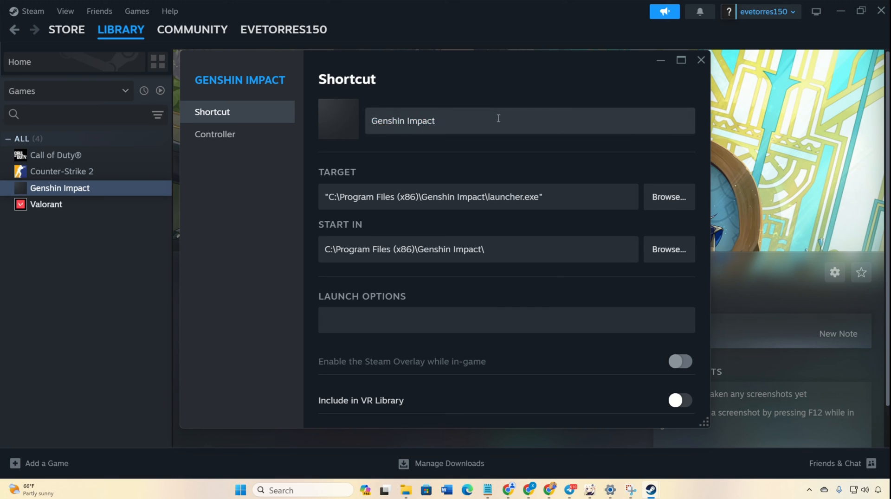
{"action": "left_click", "coordinate": [701, 59]}
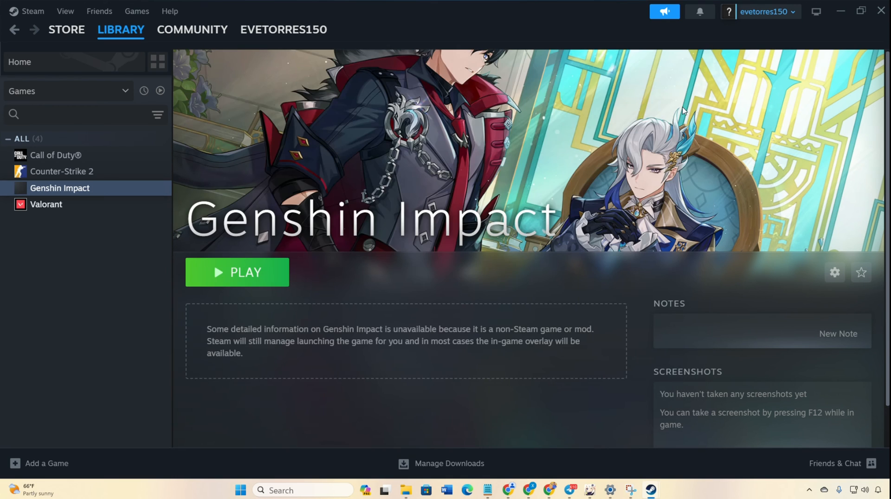